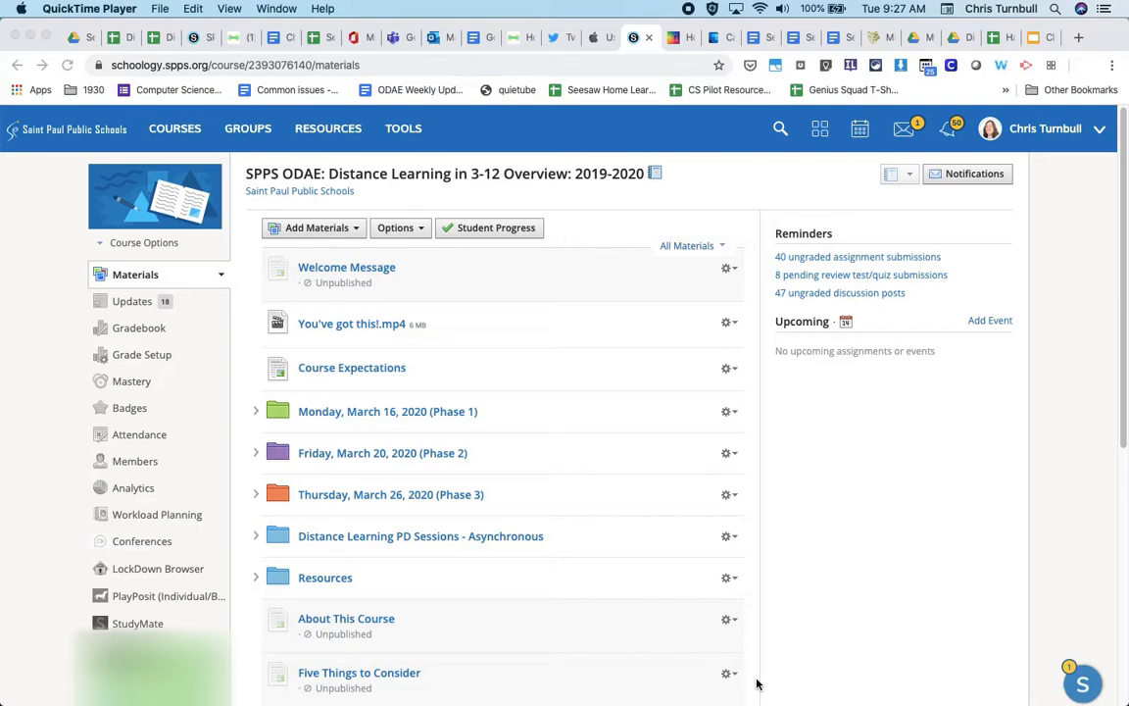
mouse_move(492, 310)
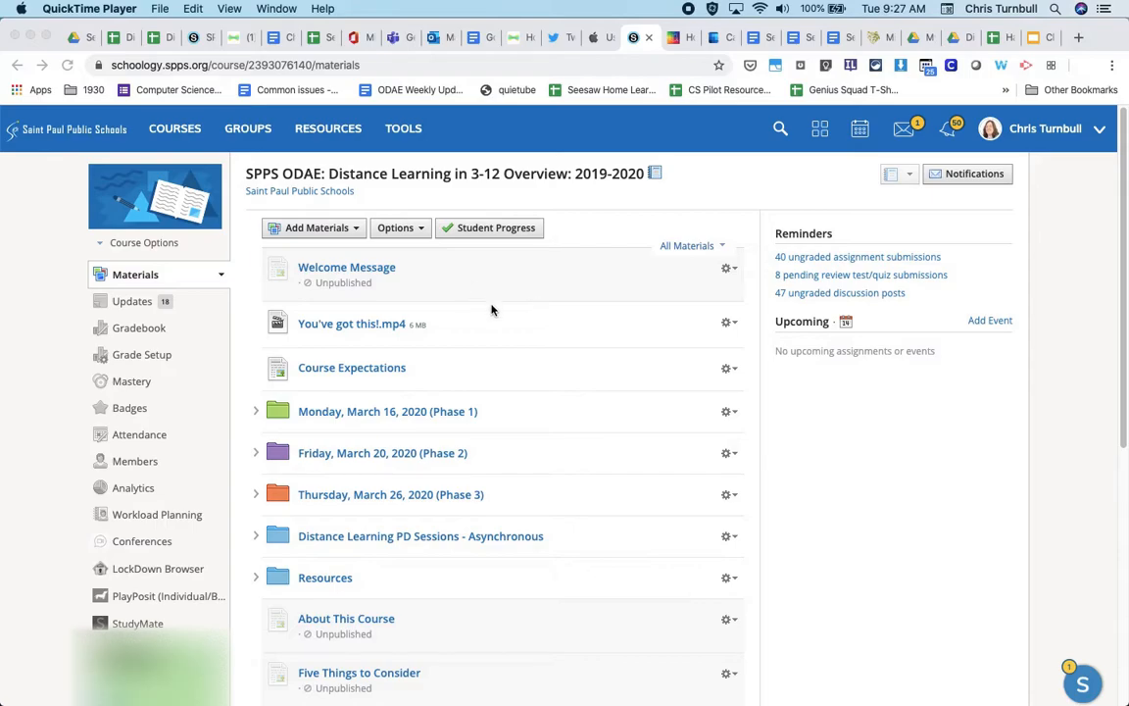
Switch the course to 'View Course As' student preview from Course Options
scroll(down, 3)
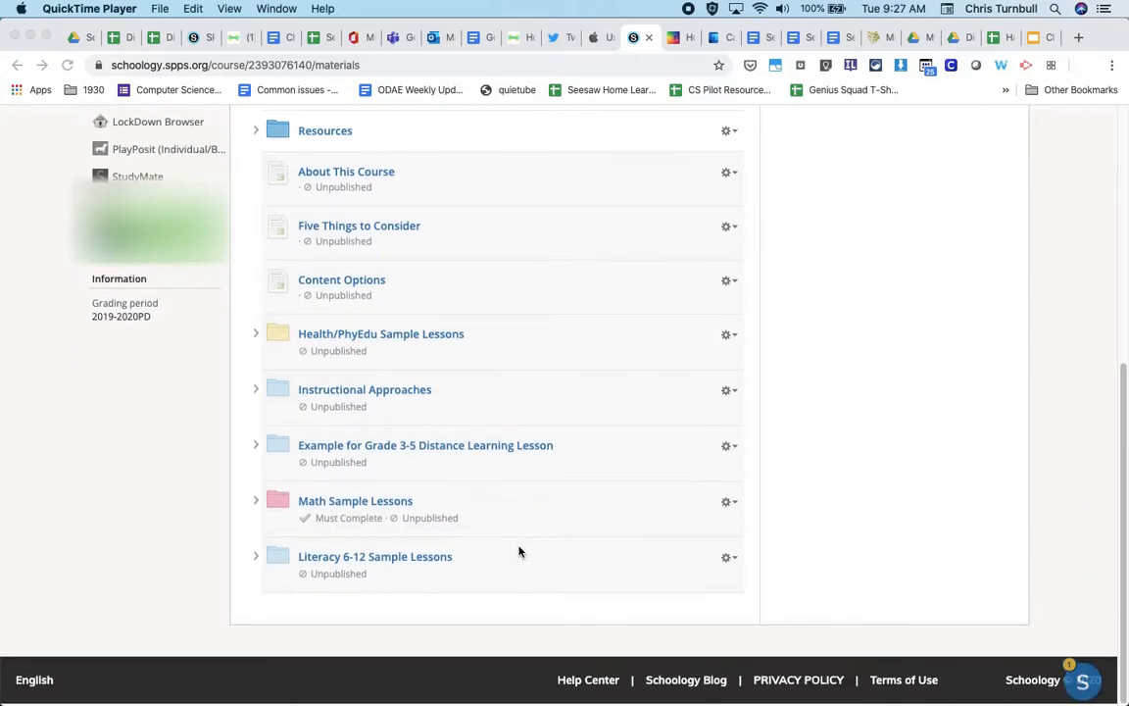
scroll(up, 3)
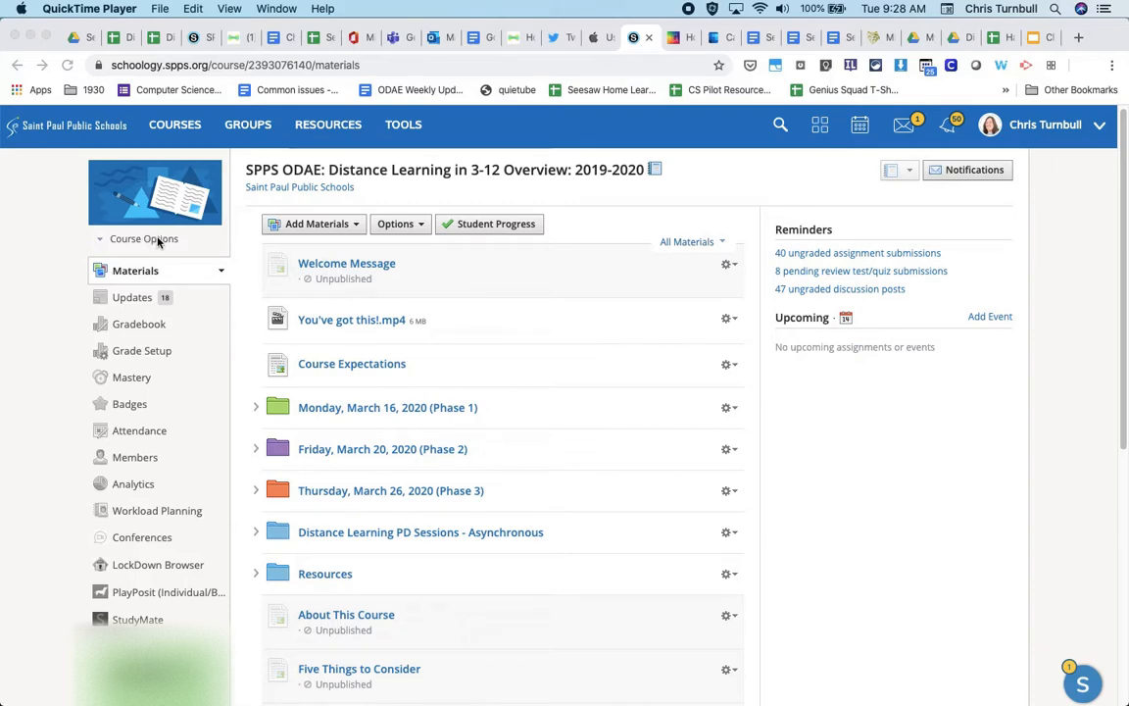
mouse_move(104, 242)
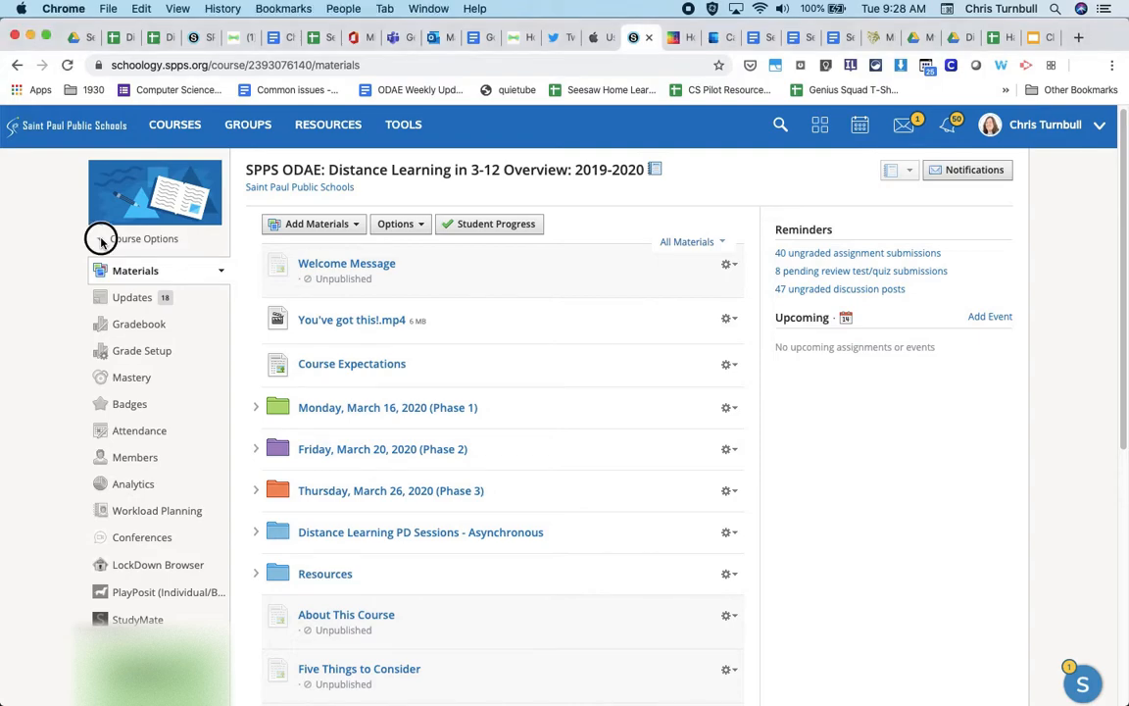
click(144, 238)
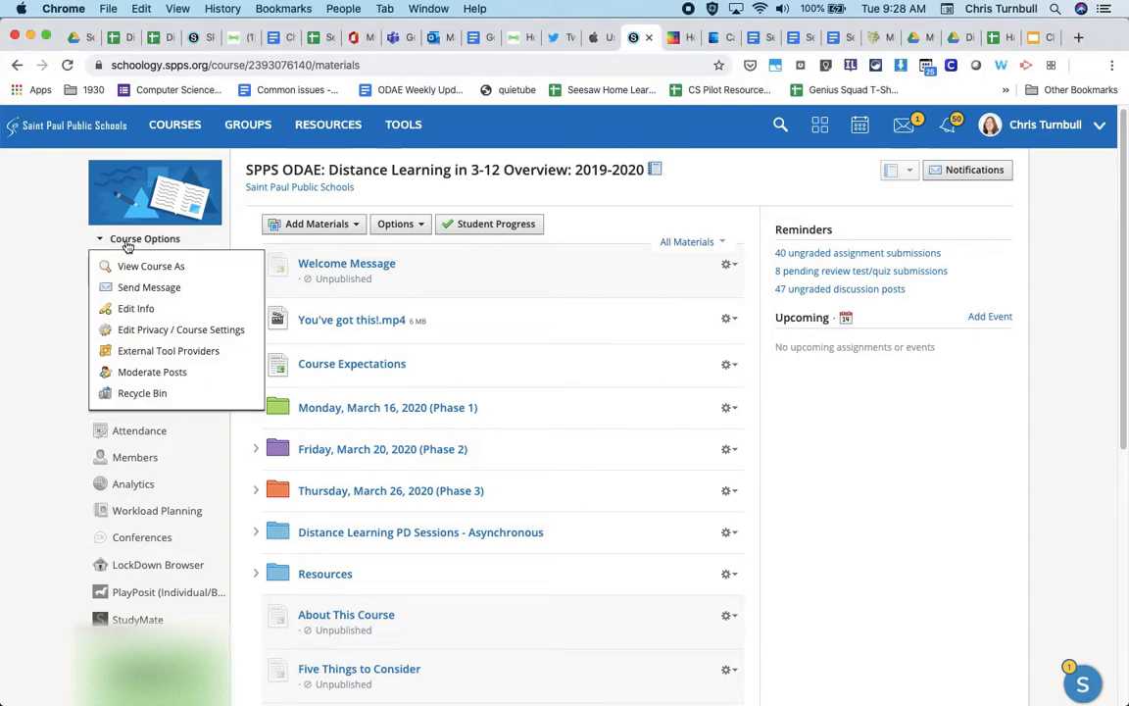
mouse_move(151, 266)
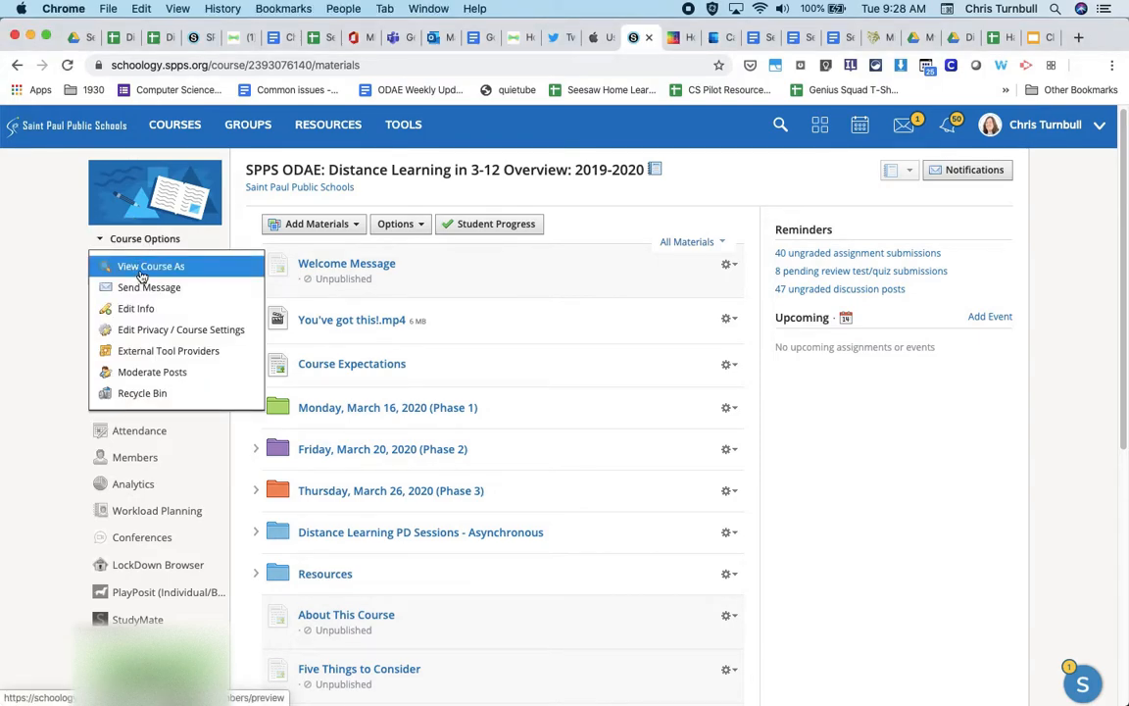
click(151, 265)
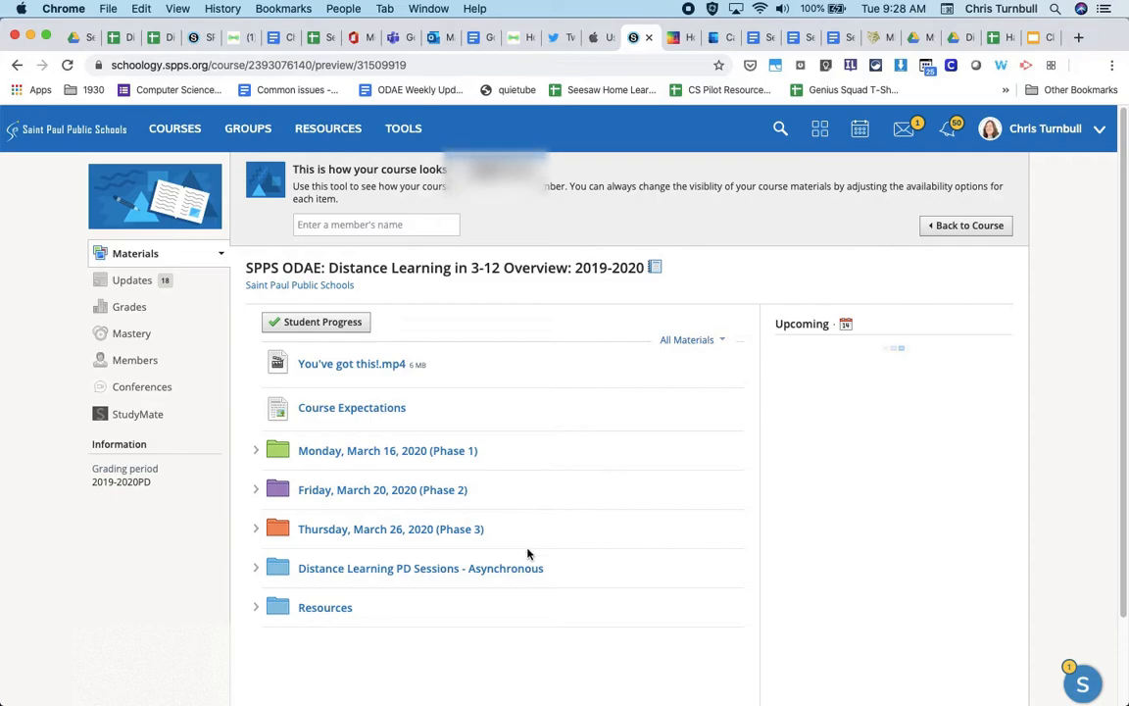
scroll(down, 3)
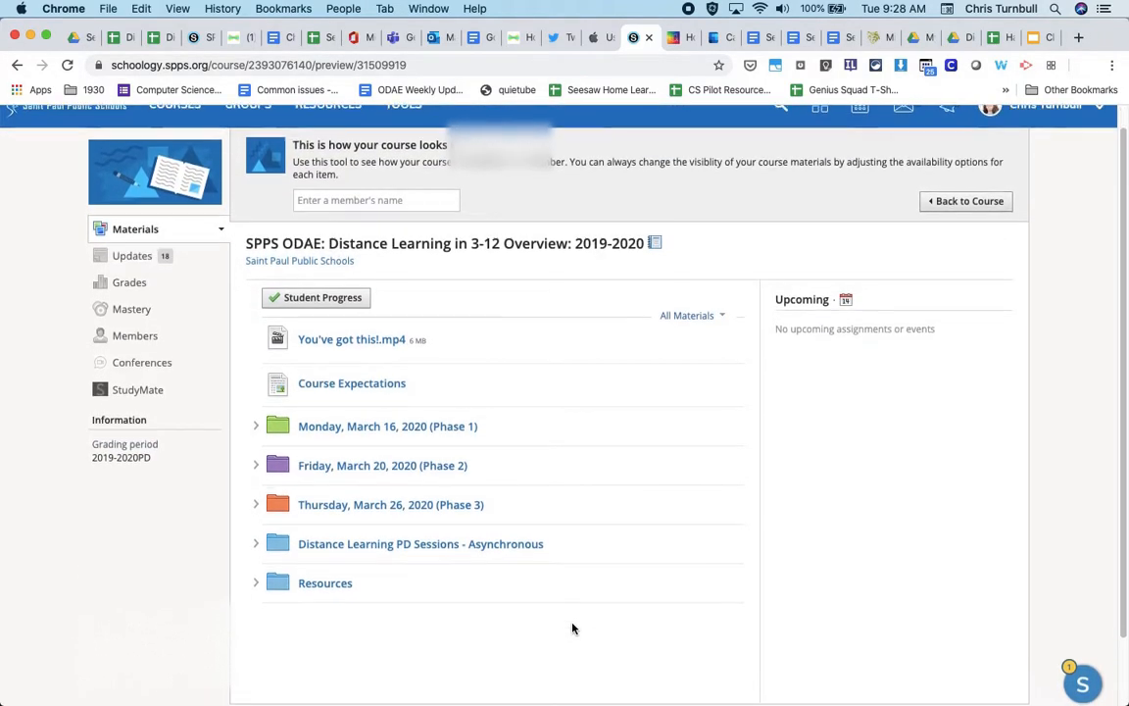
scroll(down, 3)
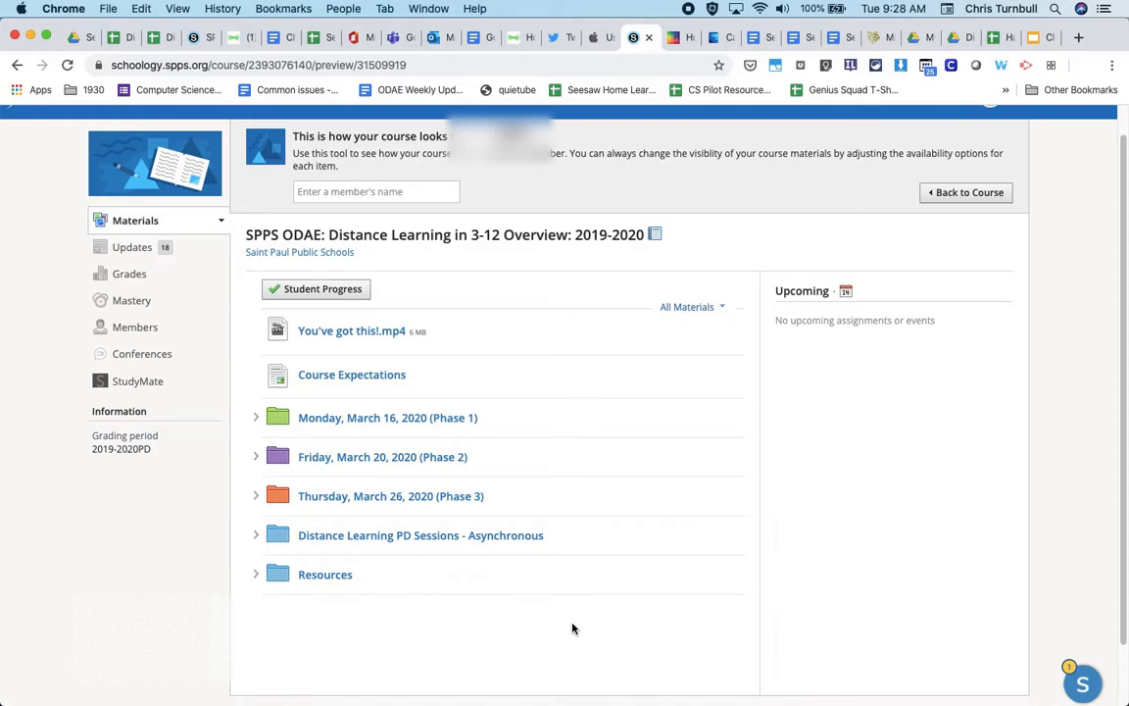
mouse_move(597, 183)
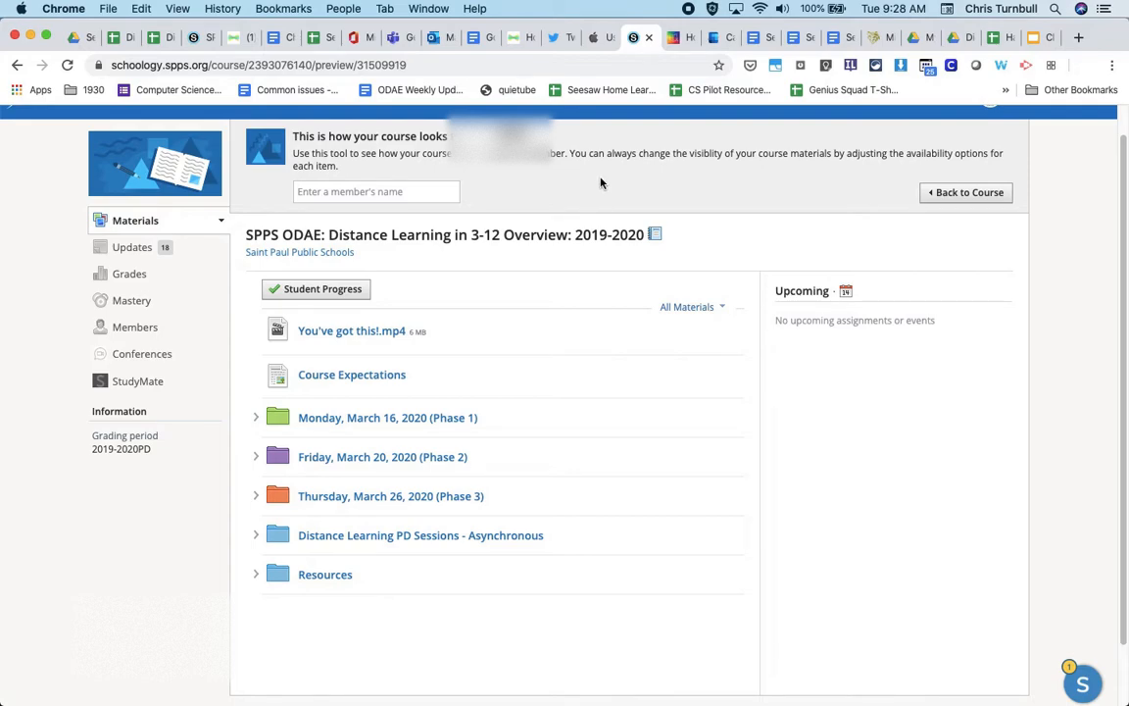
click(256, 417)
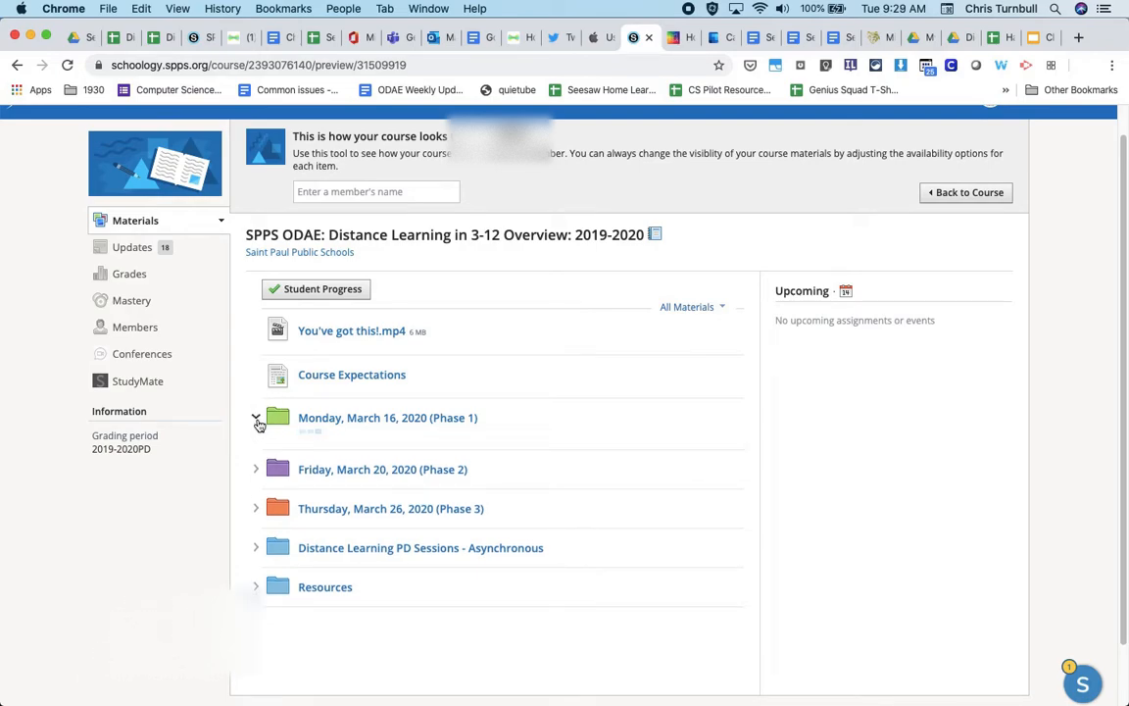
click(256, 418)
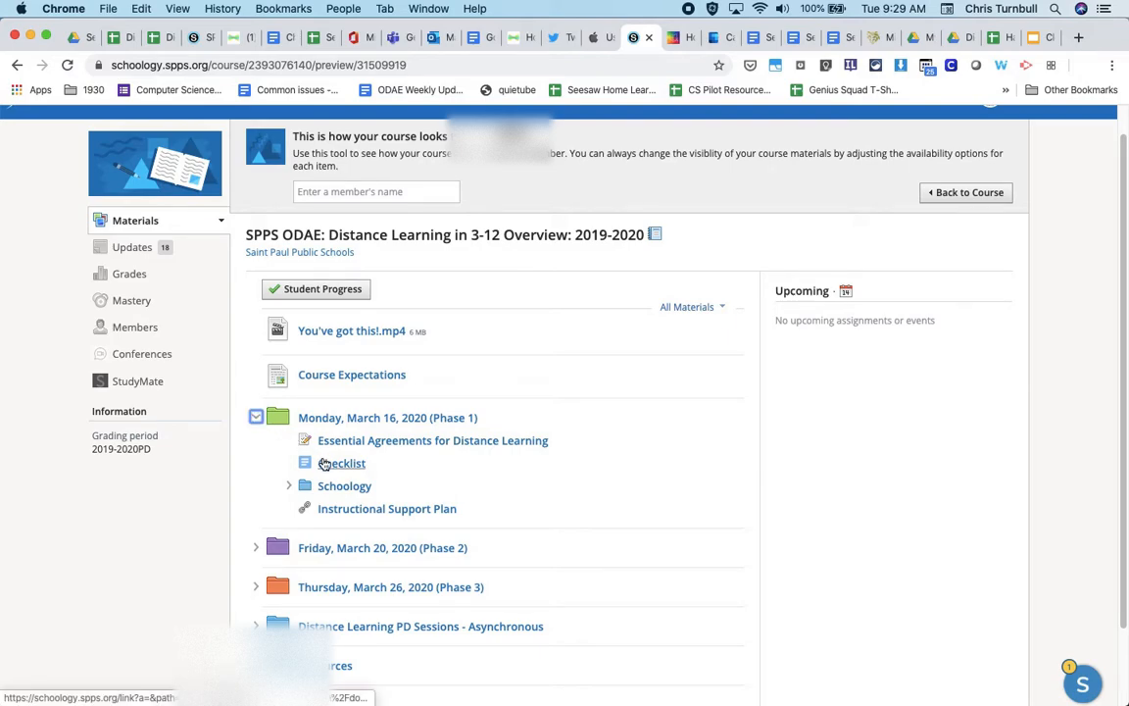
mouse_move(342, 463)
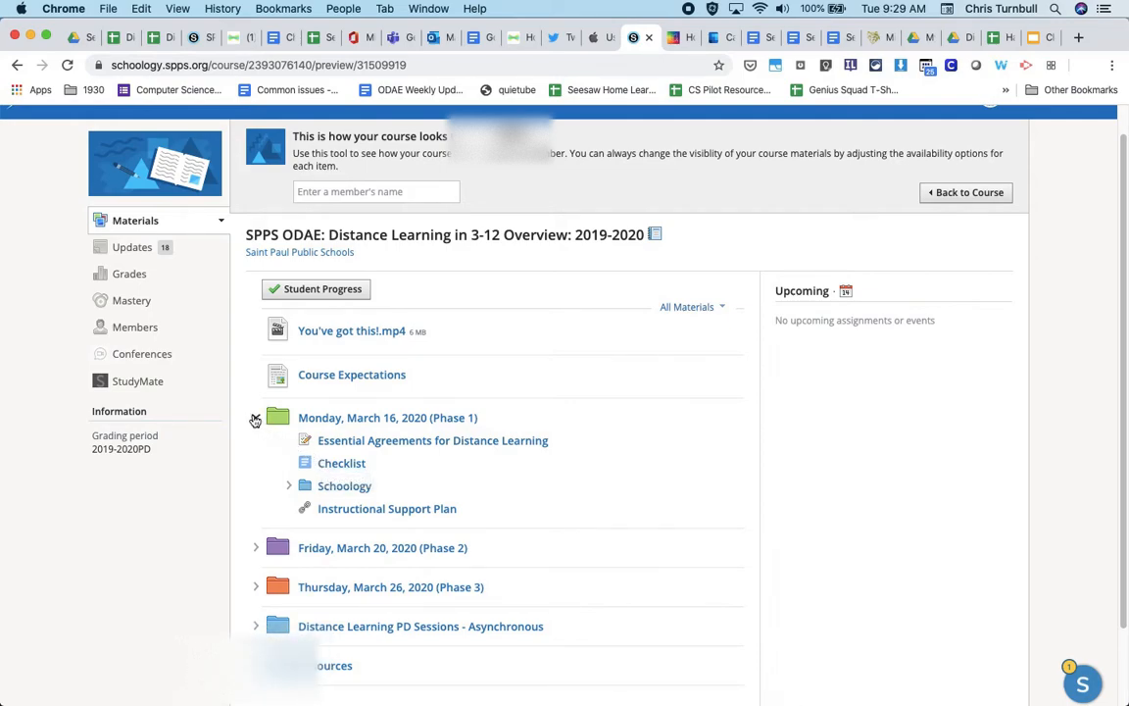
click(255, 417)
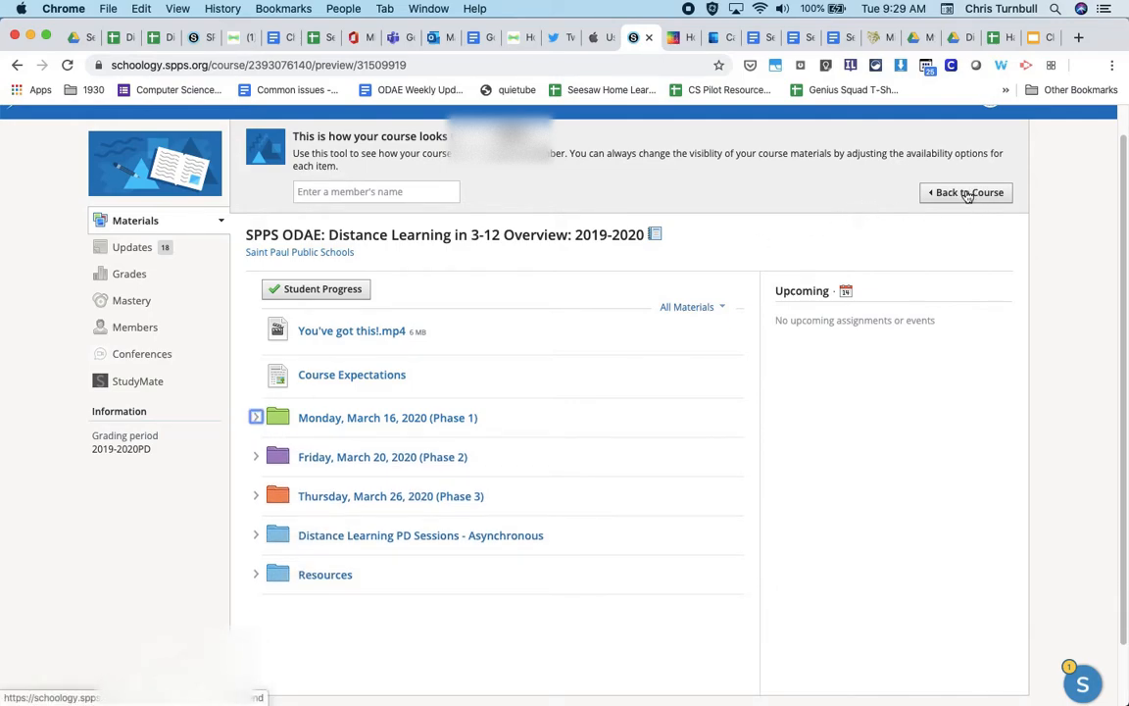